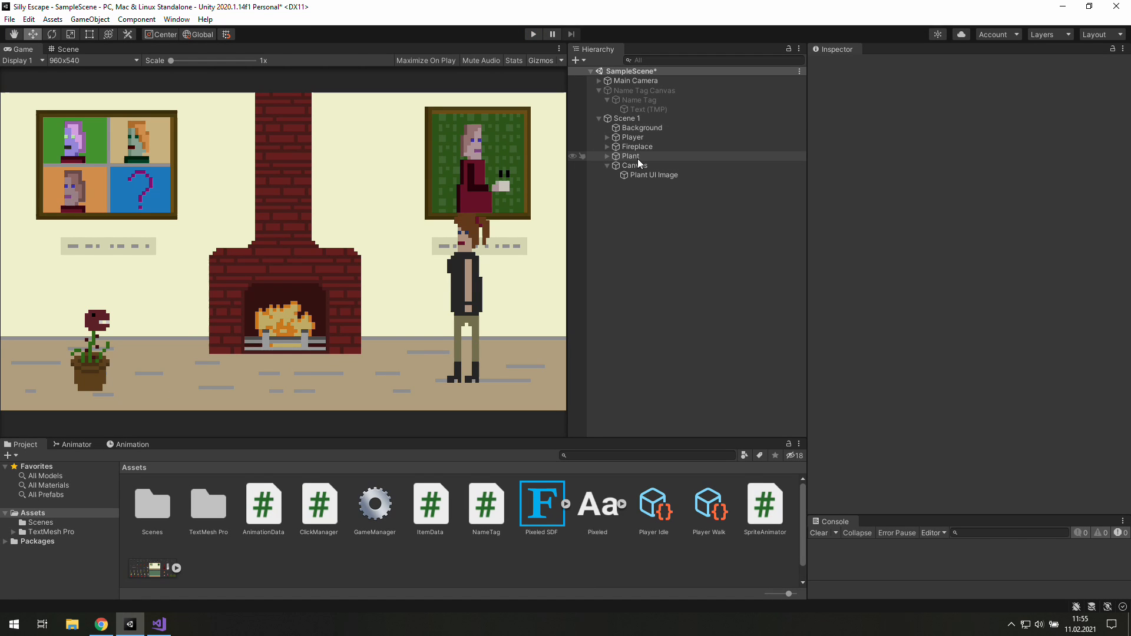
Run the scene and collect an item so the console logs 'Item collected'.
{"action": "left_click", "coordinate": [629, 156]}
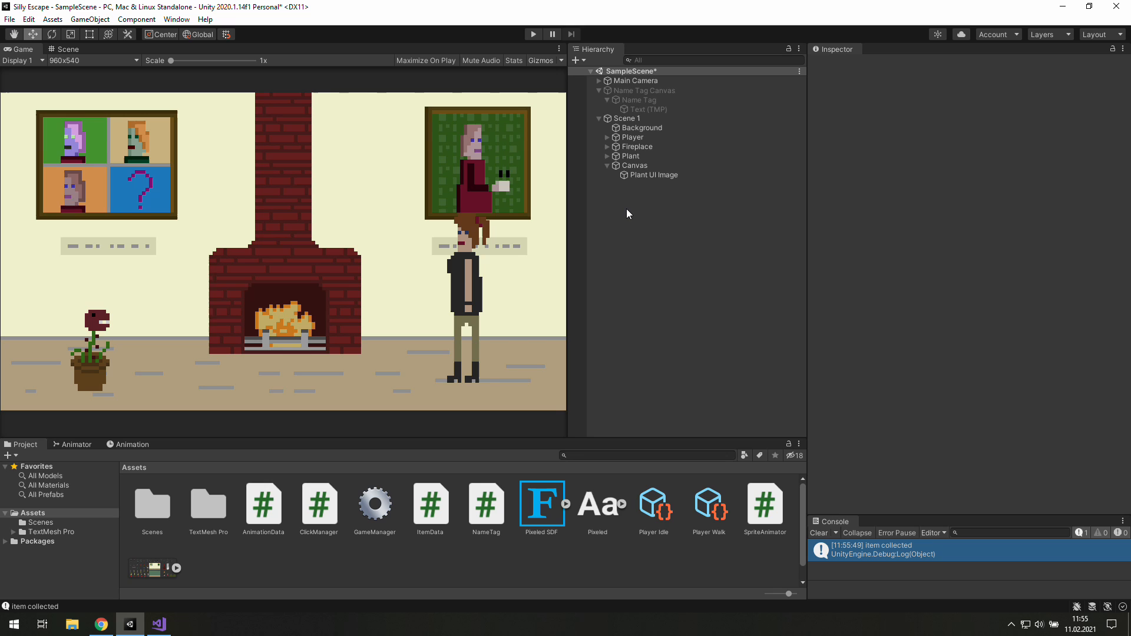
Inspect the Plant's Item Data, play the scene and collect the plant so it vanishes.
{"action": "left_click", "coordinate": [632, 156]}
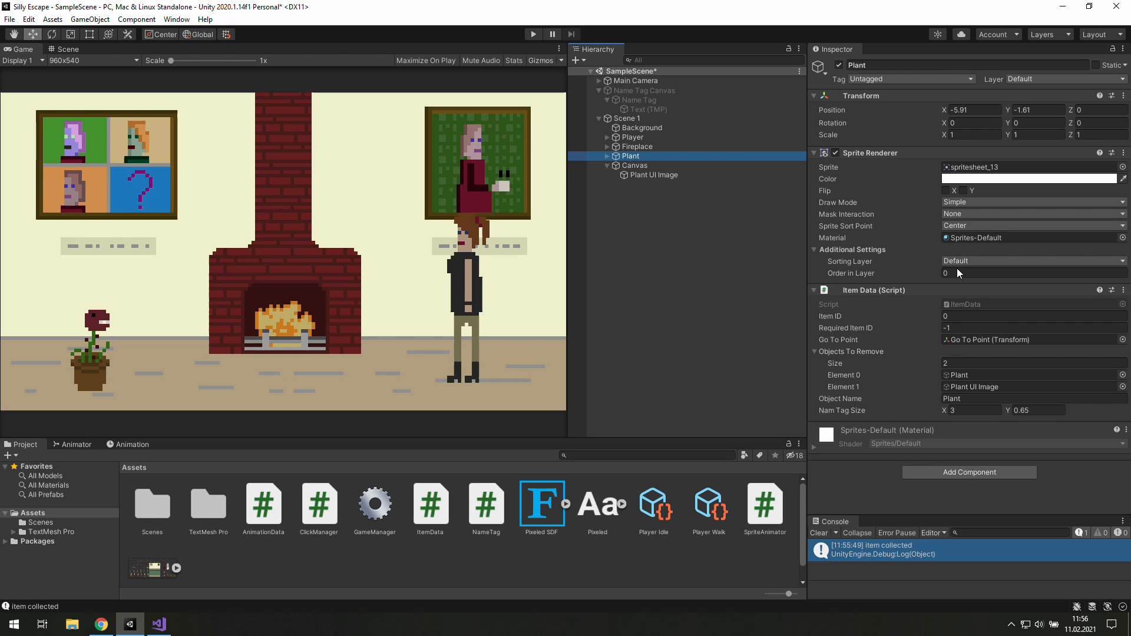
{"action": "left_click", "coordinate": [1032, 327]}
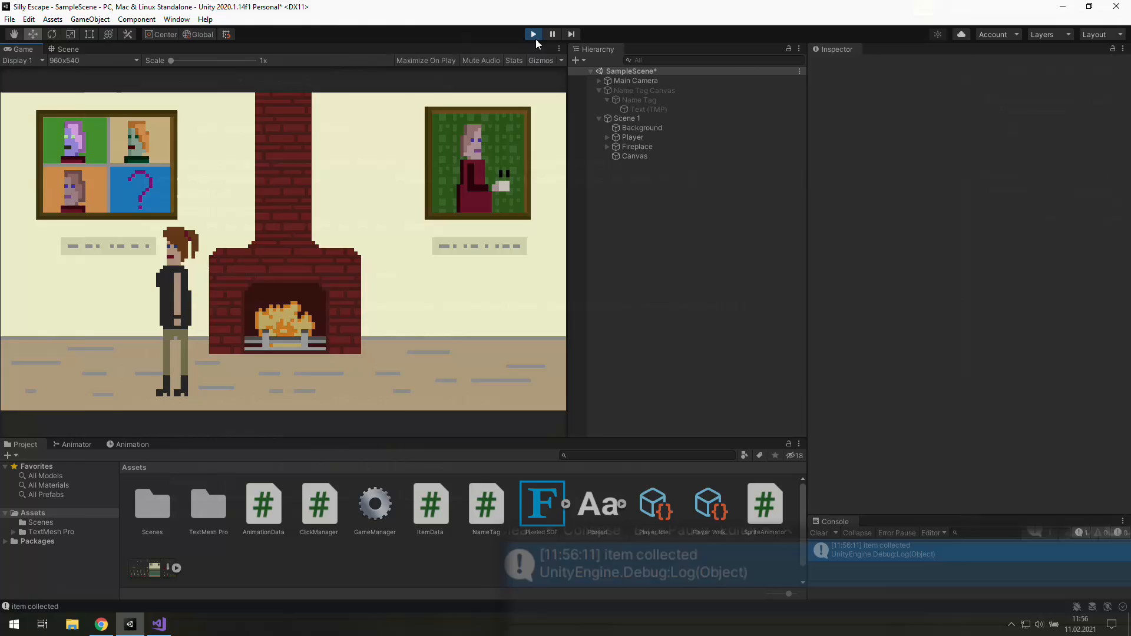
{"action": "left_click", "coordinate": [158, 625]}
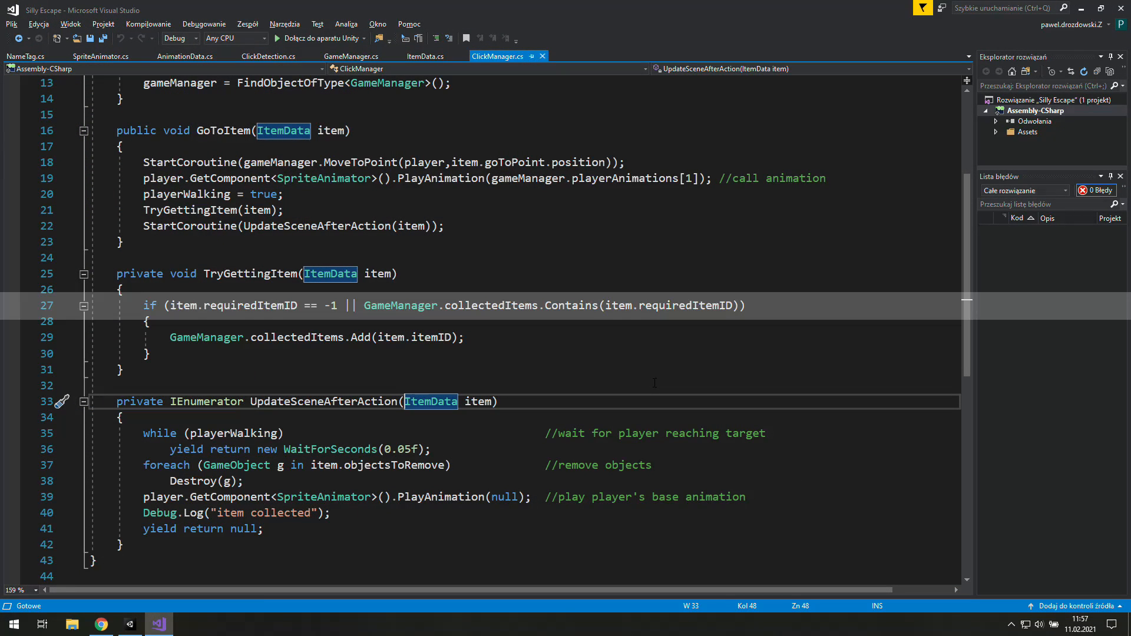
Add ', bool canGetItem' to the UpdateSceneAfterAction signature in ClickManager.cs.
{"action": "left_click", "coordinate": [407, 401]}
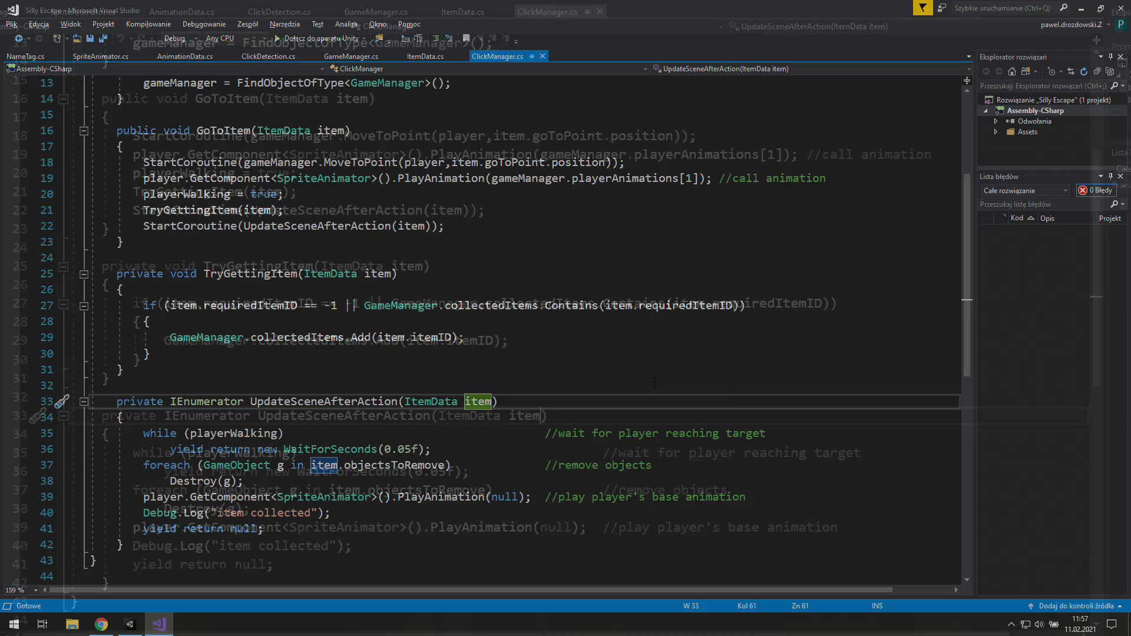
{"action": "type", "text": ", bool can"}
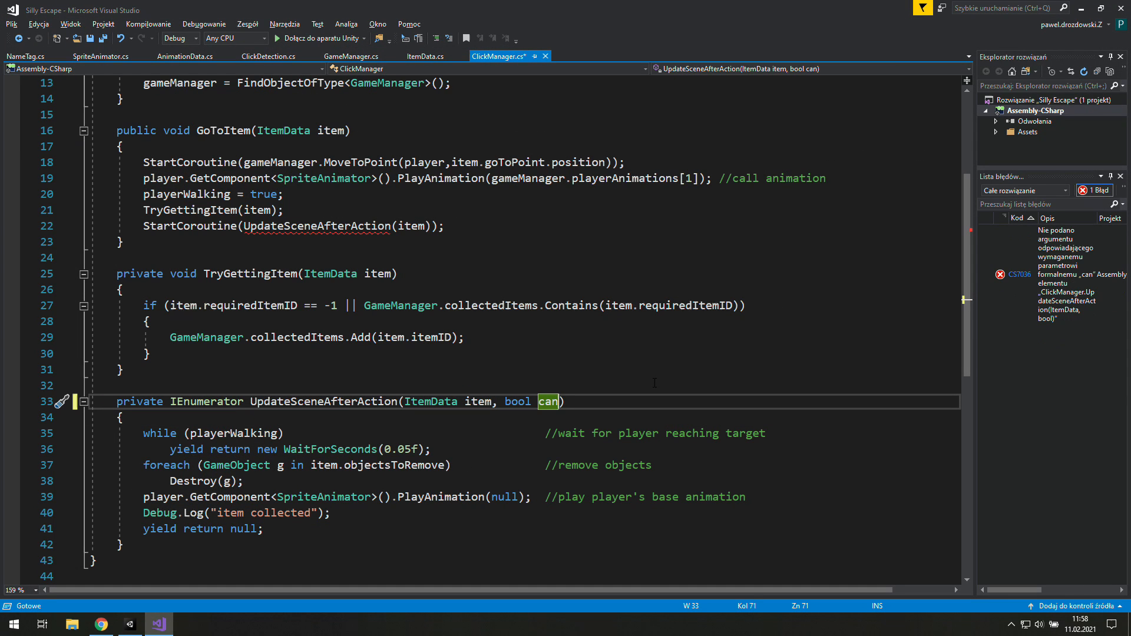
{"action": "type", "text": "GetItem"}
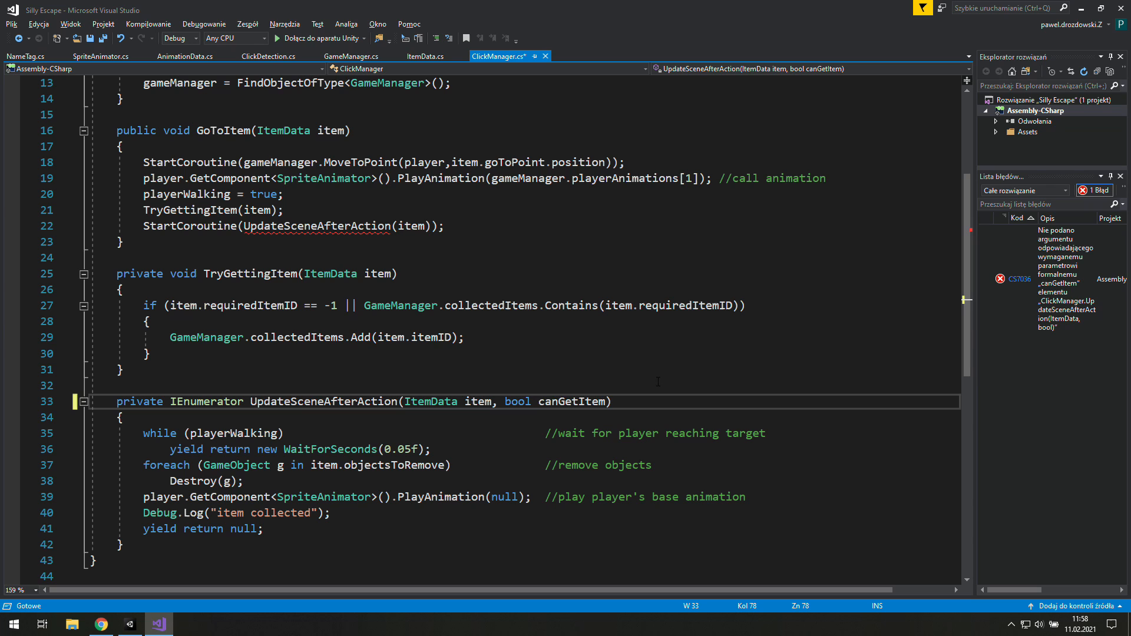
{"action": "type", "text": "b"}
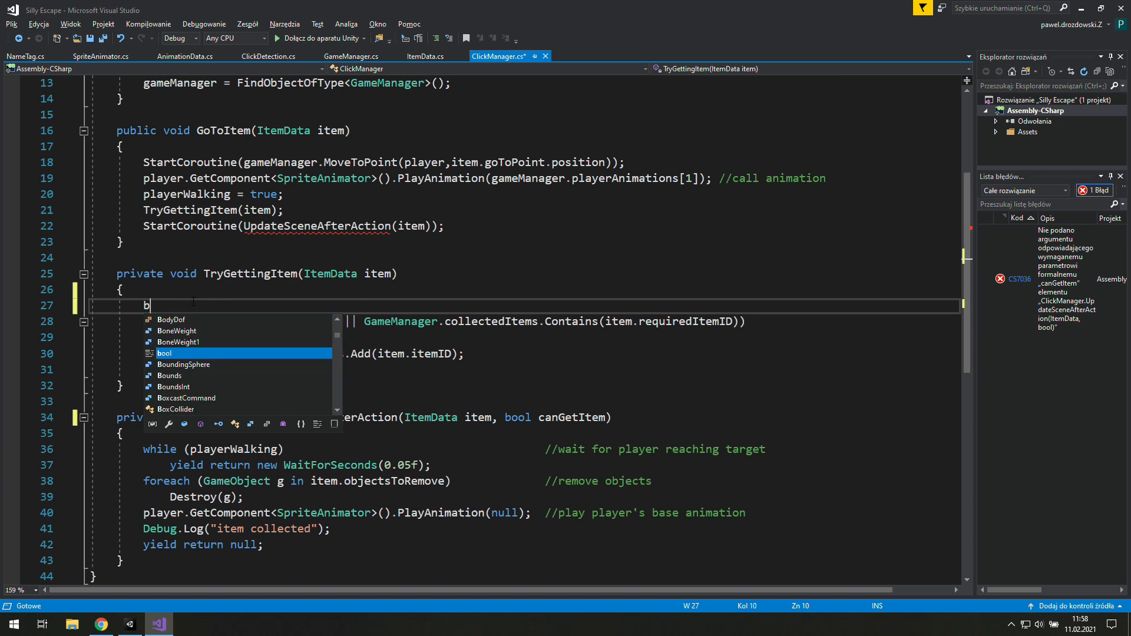
Store the requirement check in bool canGetItem and start UpdateSceneAfterAction(item, canGetItem) from TryGettingItem.
{"action": "type", "text": "bool"}
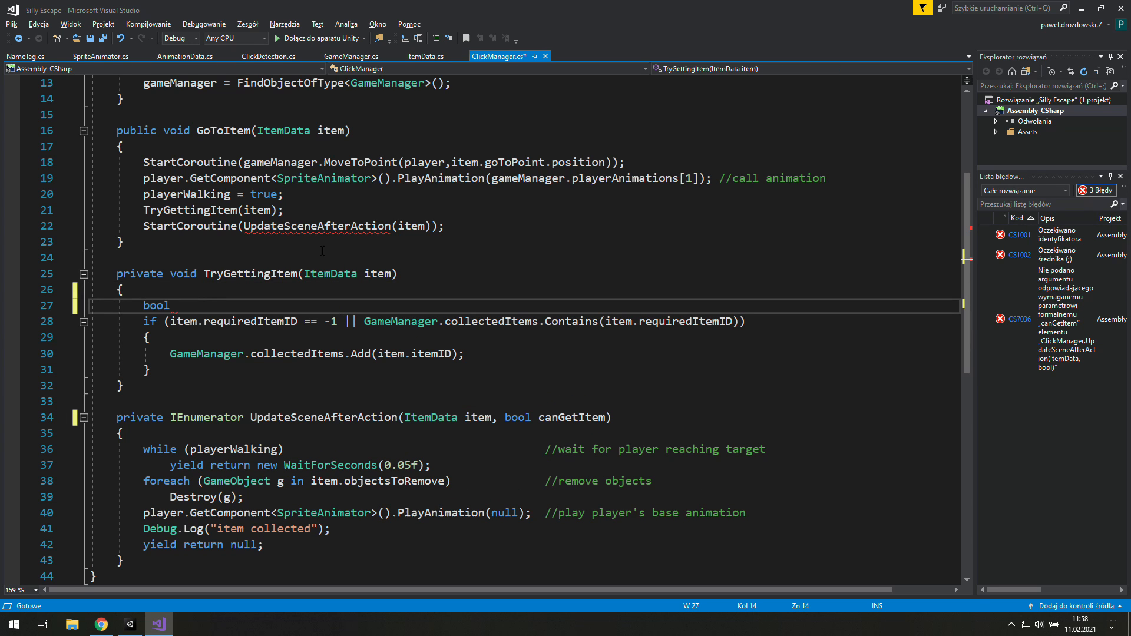
{"action": "type", "text": "canGetItem="}
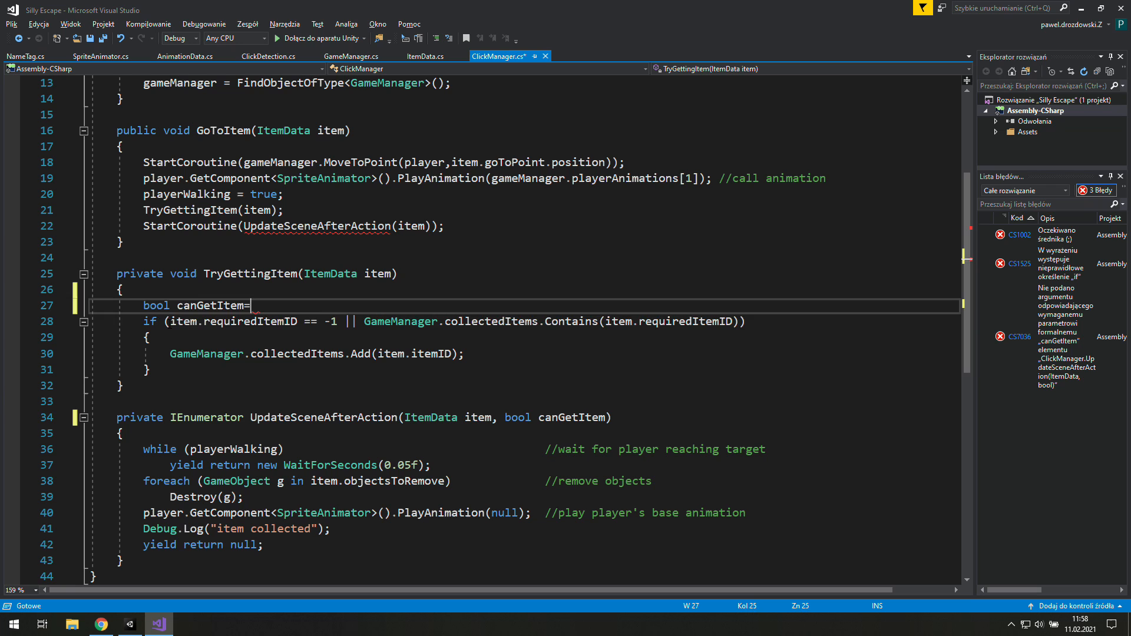
{"action": "type", "text": "item.requiredItemID == -1 || GameManager.collectedItems.Contains(item.requiredItemID);"}
{"action": "left_click", "coordinate": [524, 320]}
{"action": "type", "text": "if (canGetItem"}
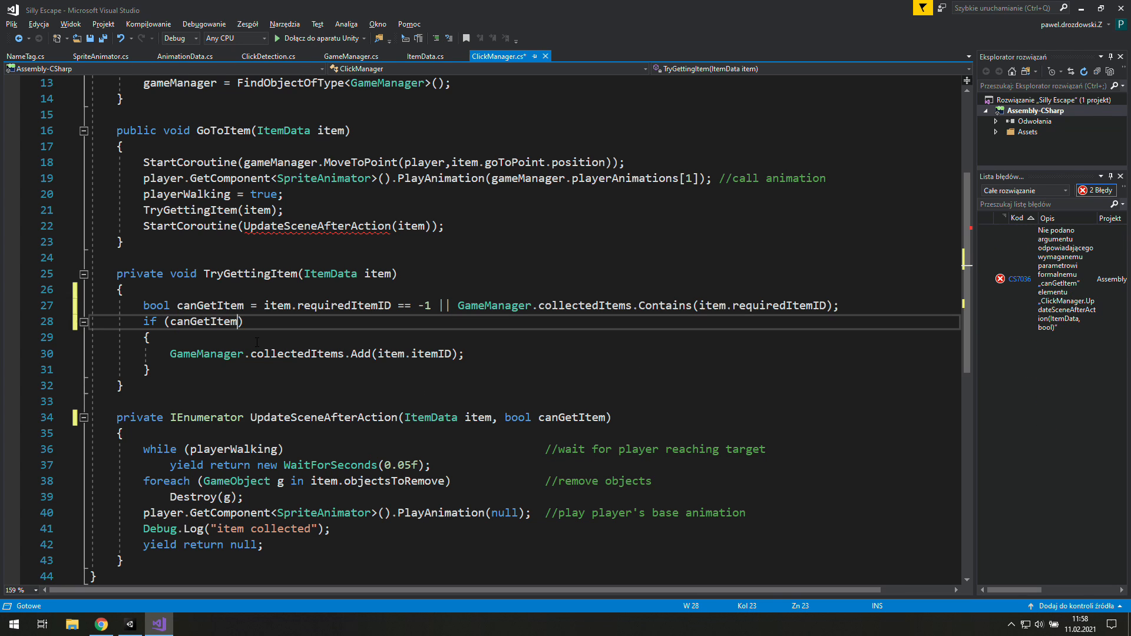
{"action": "double_click", "coordinate": [315, 272]}
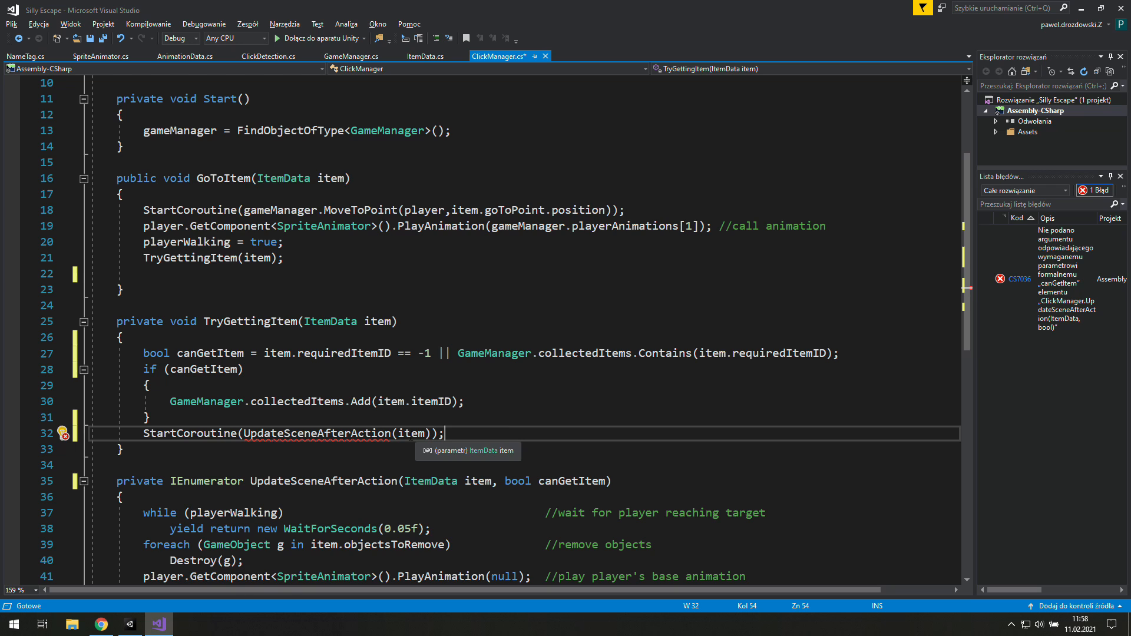
{"action": "type", "text": ", canGetItem"}
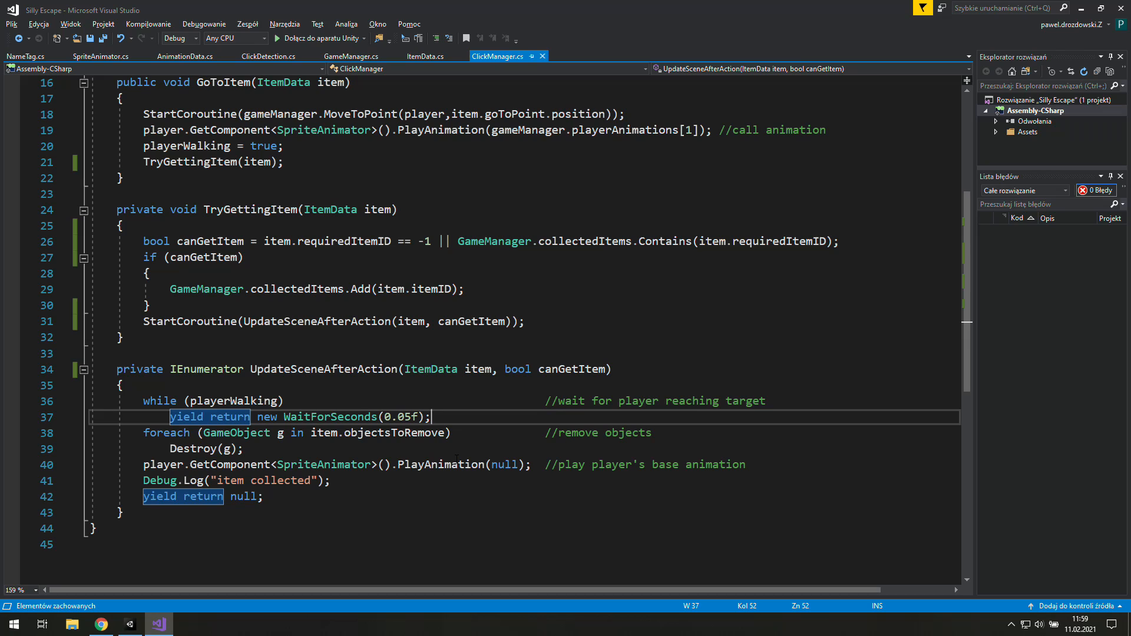
Wrap the object removal and Debug.Log in if (canGetItem) and save the script.
{"action": "key", "text": "Enter"}
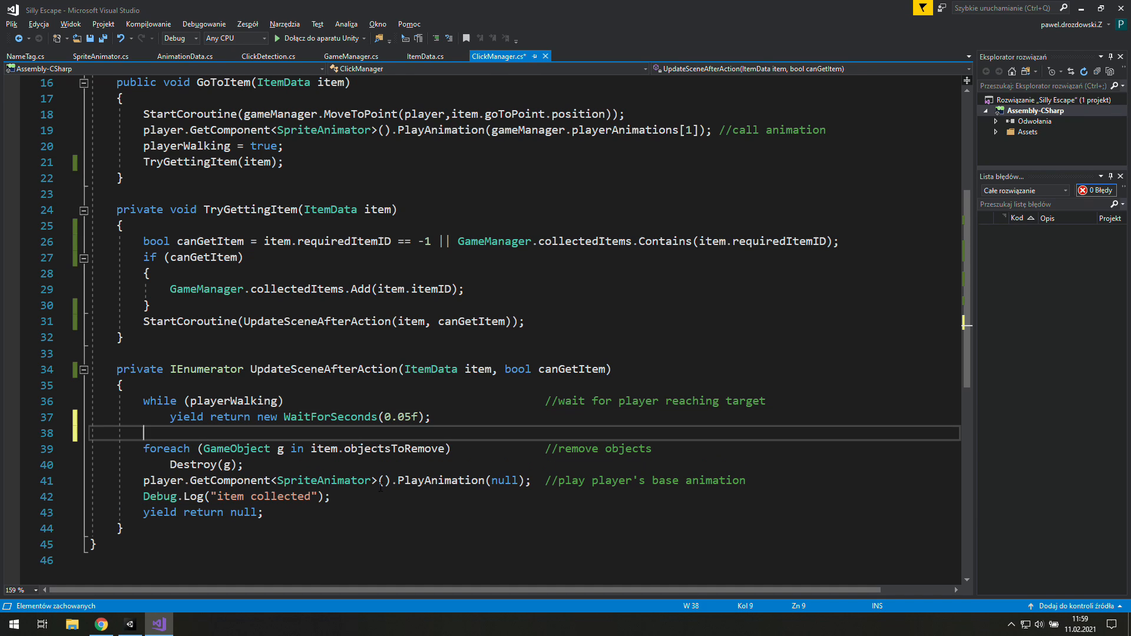
{"action": "type", "text": "if("}
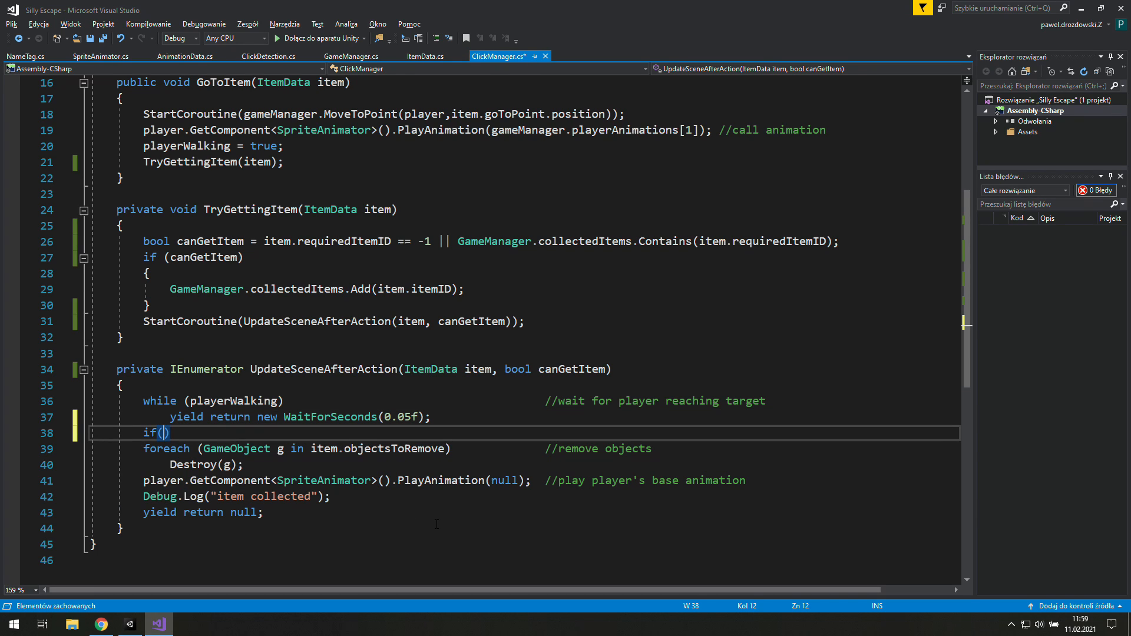
{"action": "type", "text": "canGetItem"}
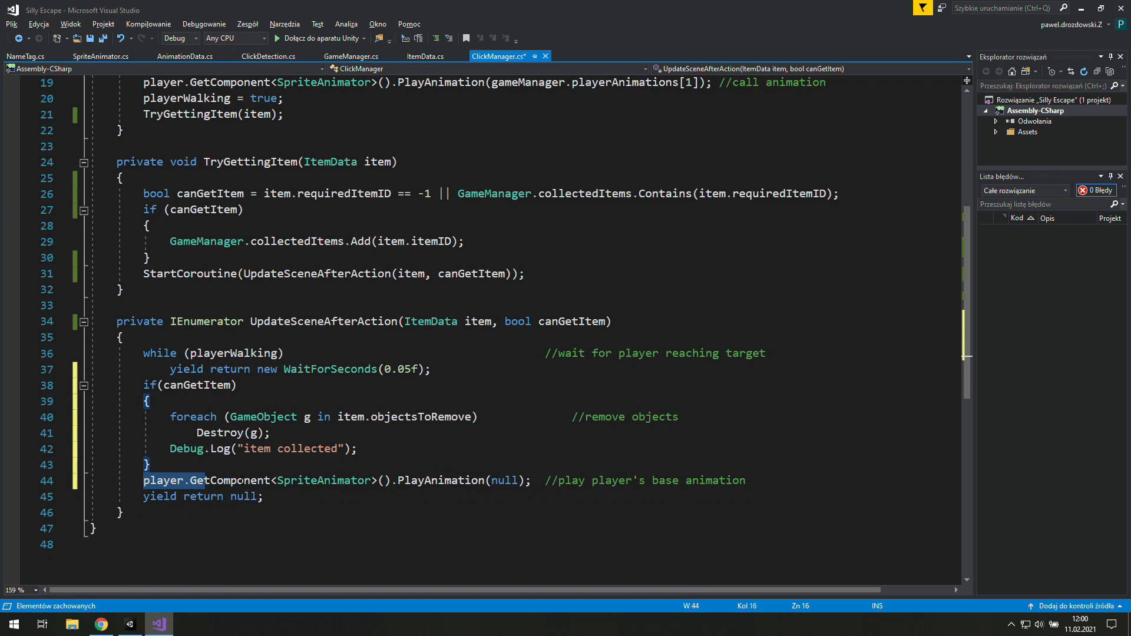
{"action": "left_click", "coordinate": [834, 480]}
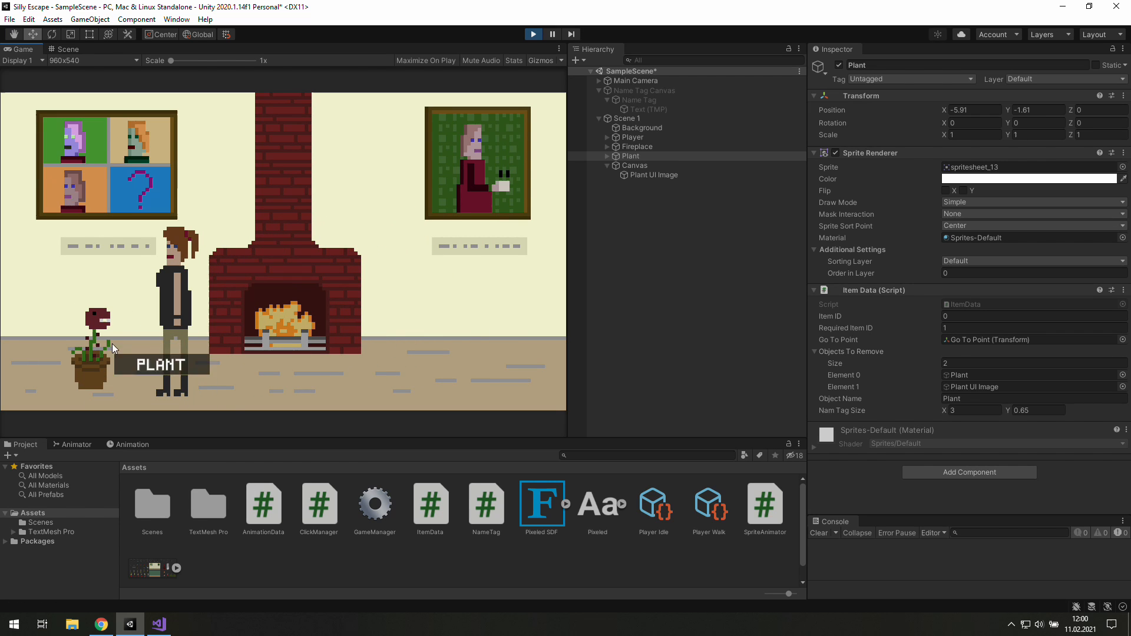
{"action": "mouse_move", "coordinate": [299, 355]}
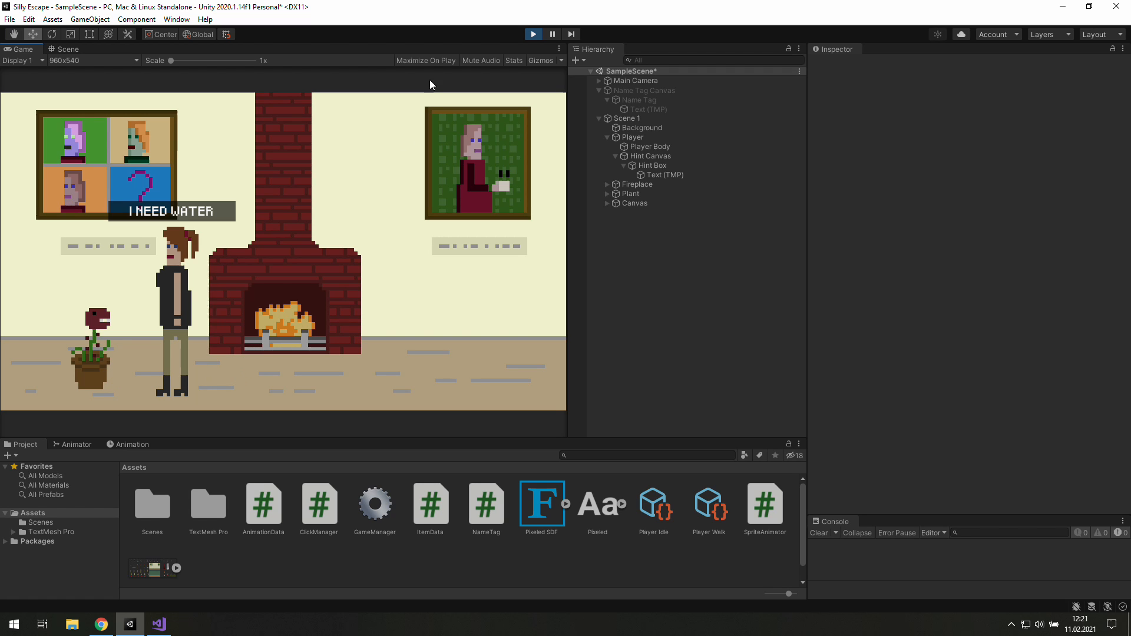
Set the plant's Required Item ID to 1 and test: the plant stays and 'I NEED WATER' shows.
{"action": "left_click", "coordinate": [532, 34]}
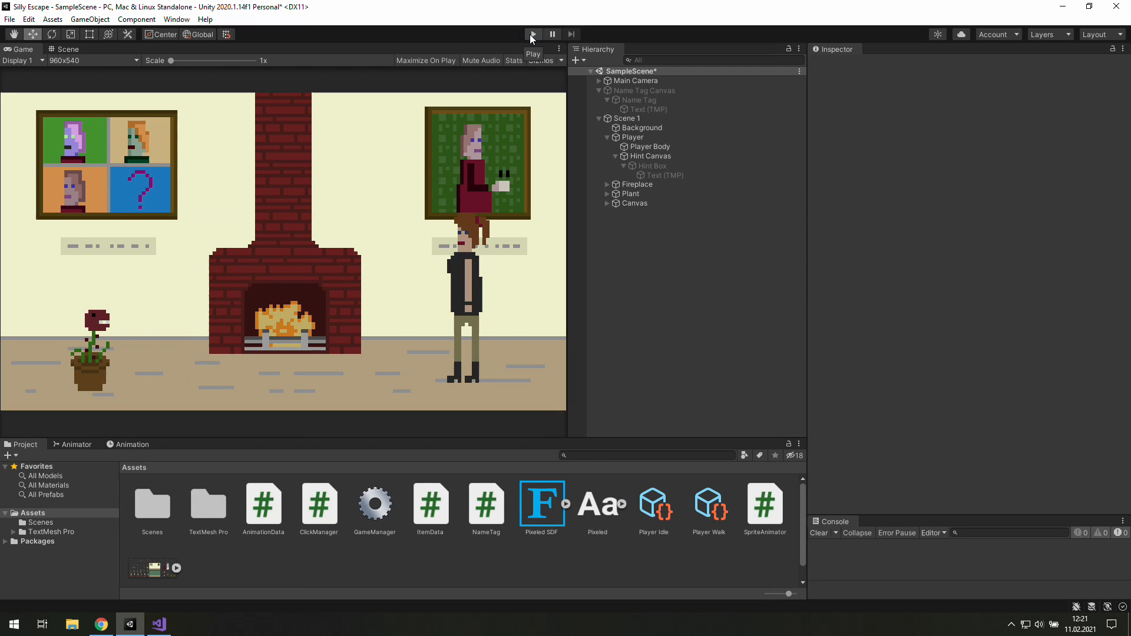